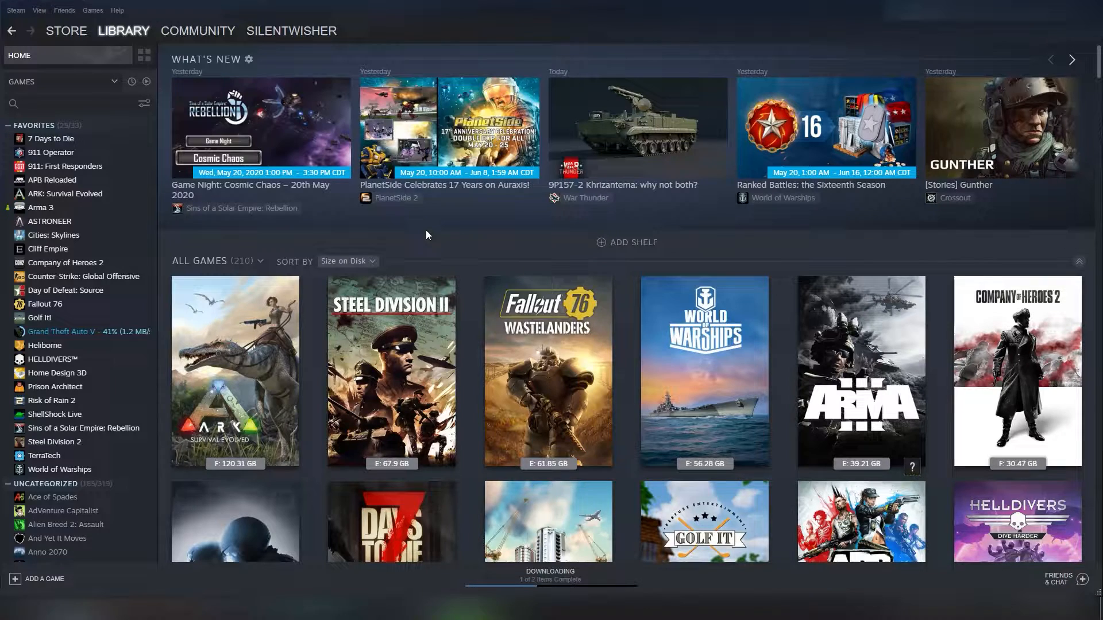
Step: Show the profile's subscribed Arma 3 workshop mods, including FA-18 Super Hornet and 3den Enhanced
click(549, 574)
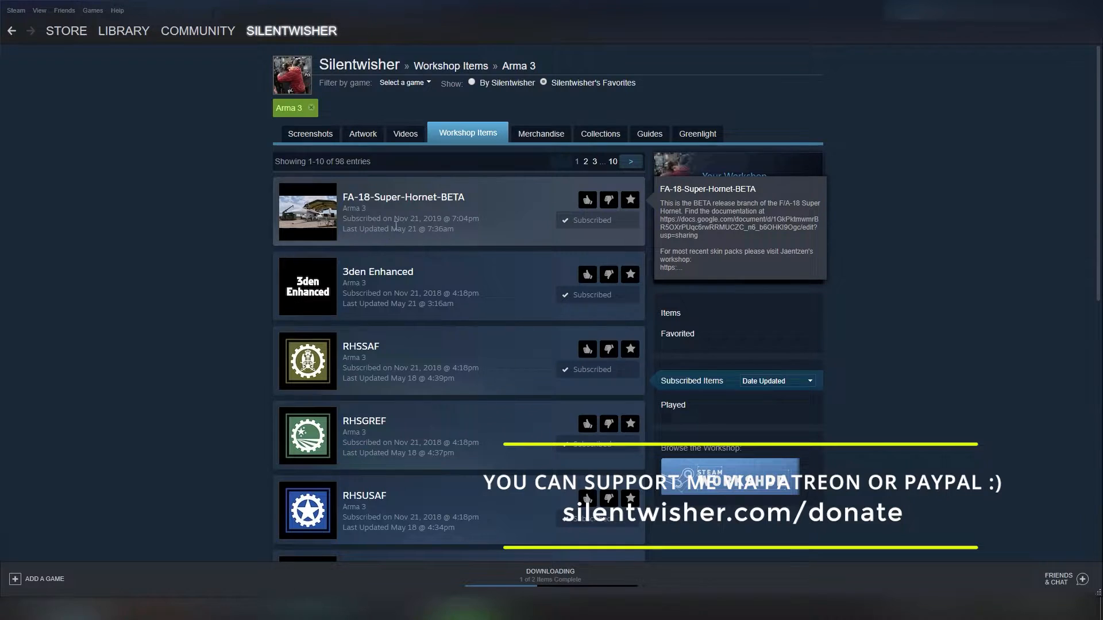
mouse_move(239, 358)
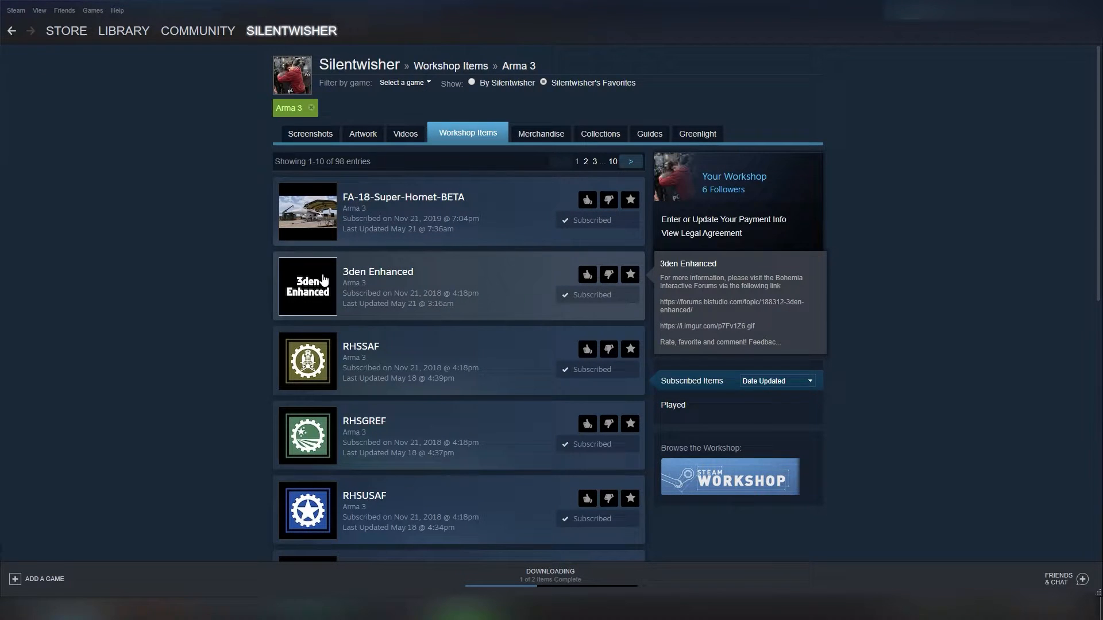
mouse_move(189, 280)
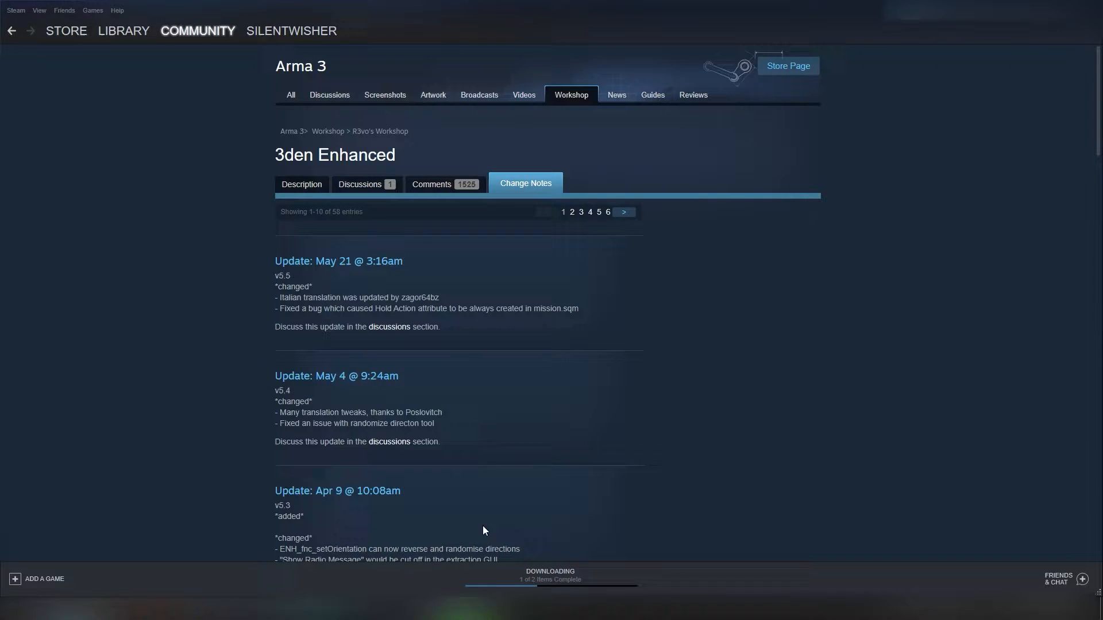
Step: Check Downloads for finished Arma 3 workshop content, then return to the game library
click(123, 30)
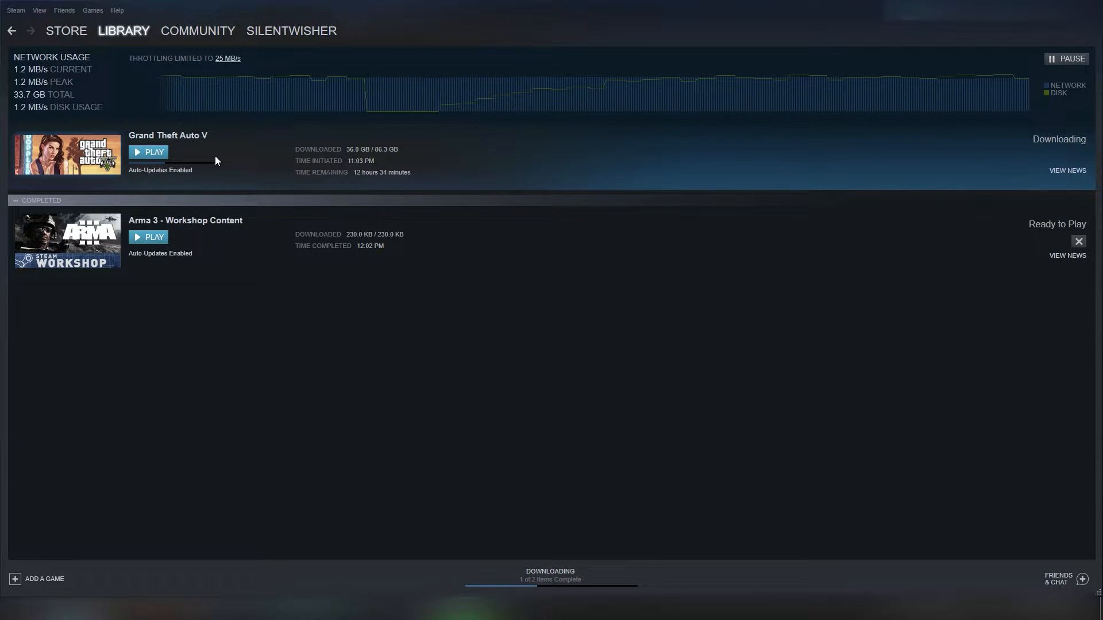
click(123, 31)
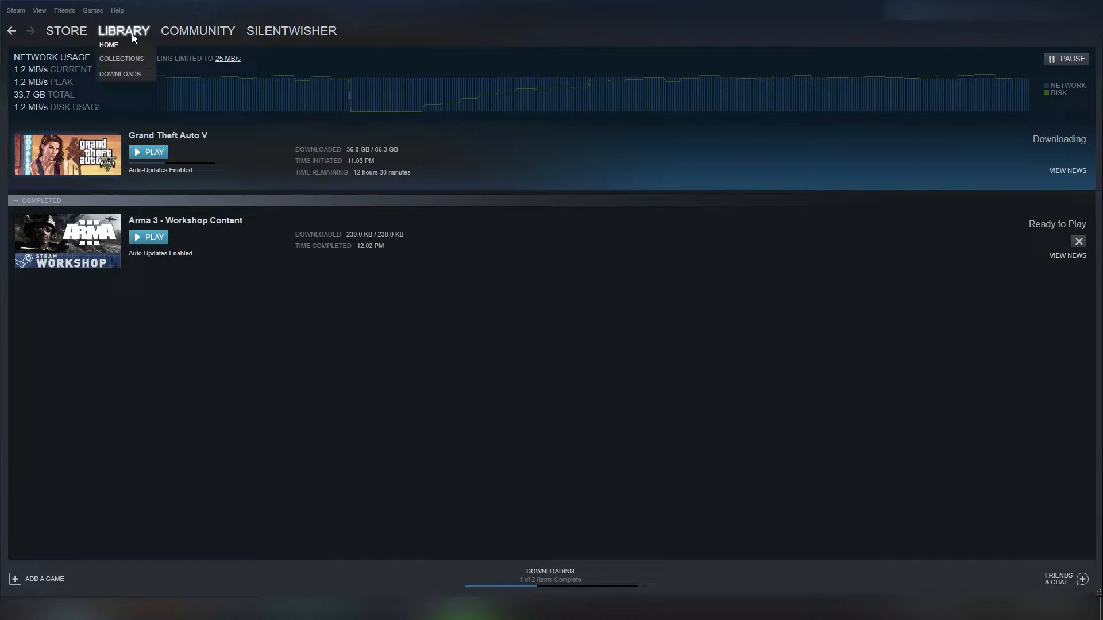
click(109, 45)
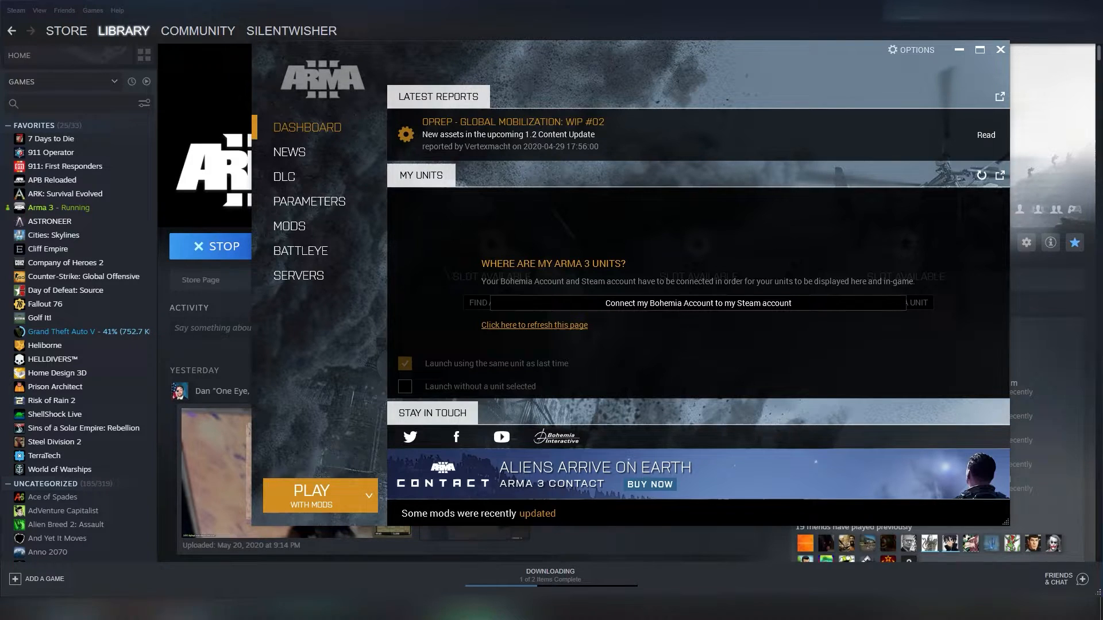
Step: View the 34 loaded mods in the RoughRidersCampaign preset, then bring Steam's Arma 3 page forward
click(216, 495)
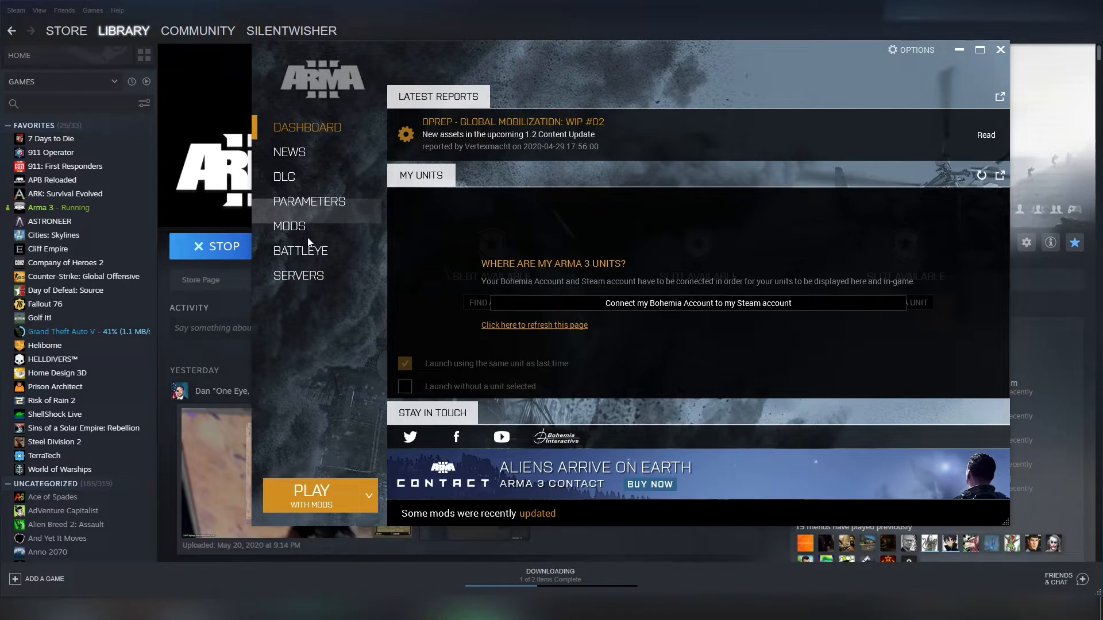
click(289, 226)
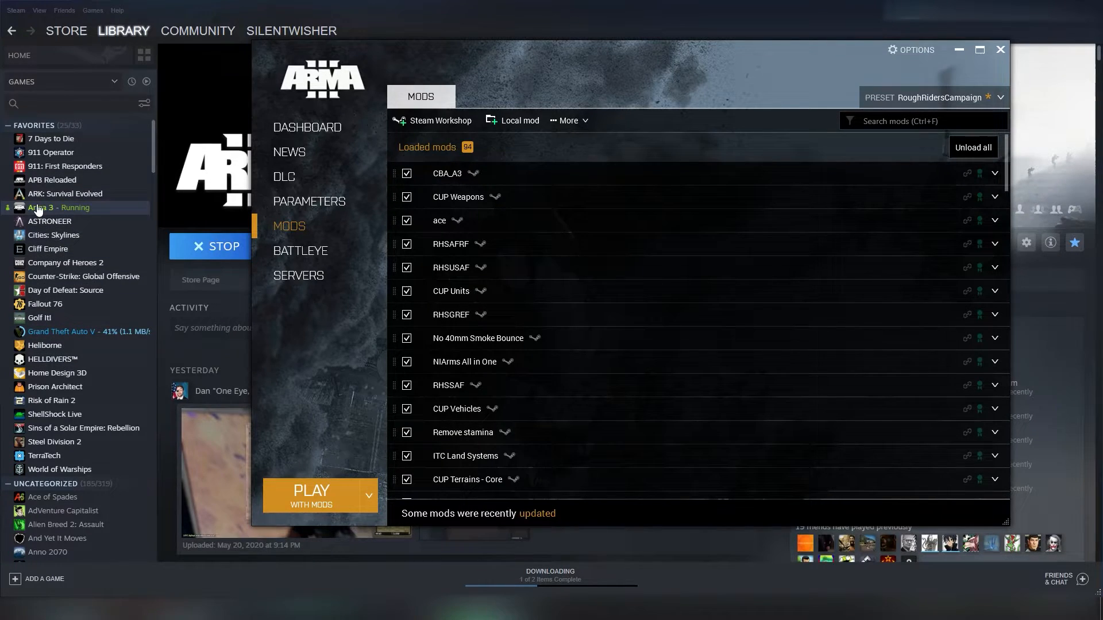
click(999, 49)
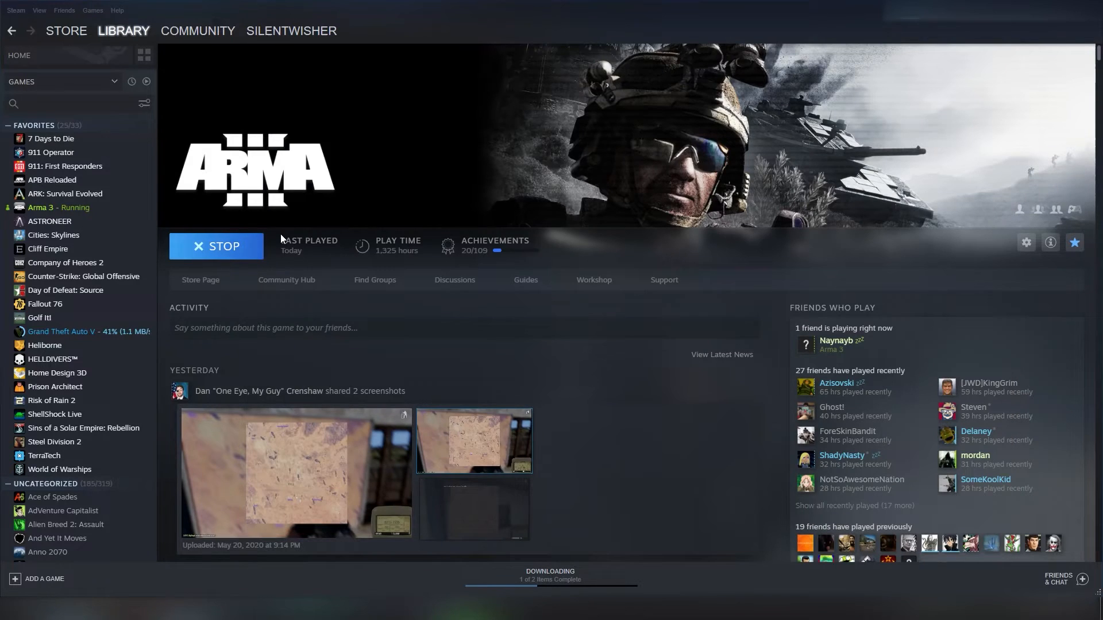
Step: Verify integrity of Arma 3's local files until all validate, then close both dialogs
right_click(59, 207)
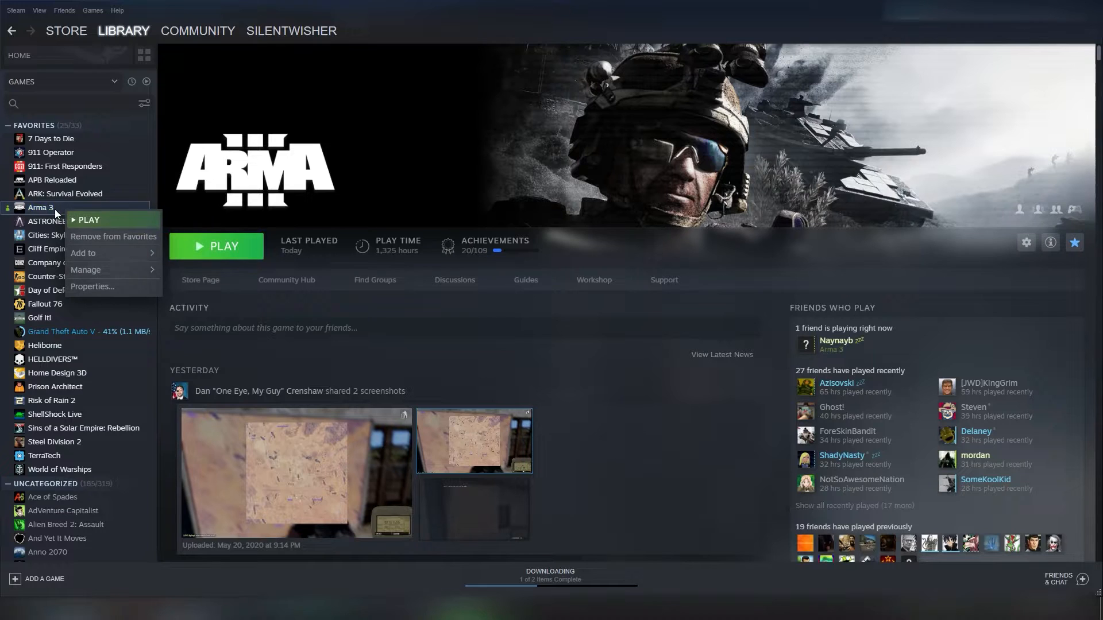
click(92, 288)
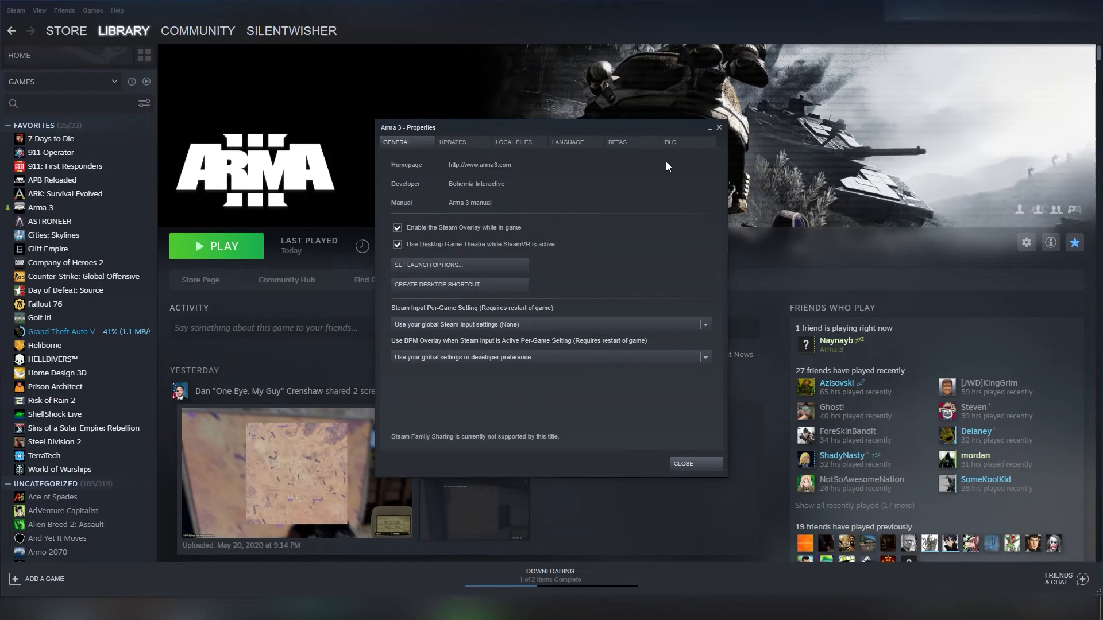
click(513, 142)
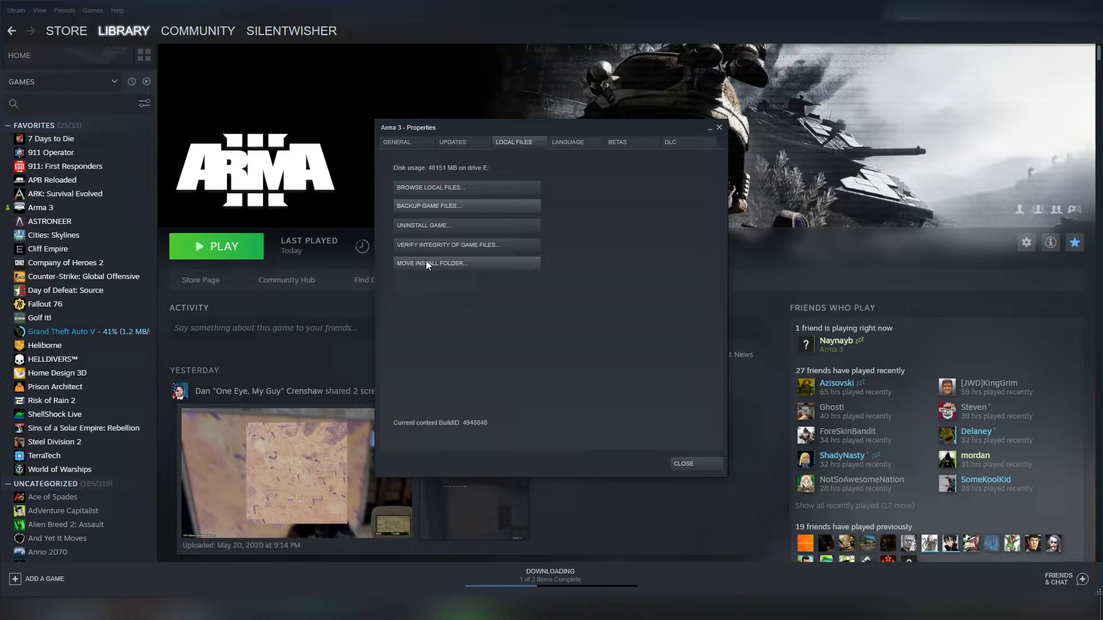
click(447, 244)
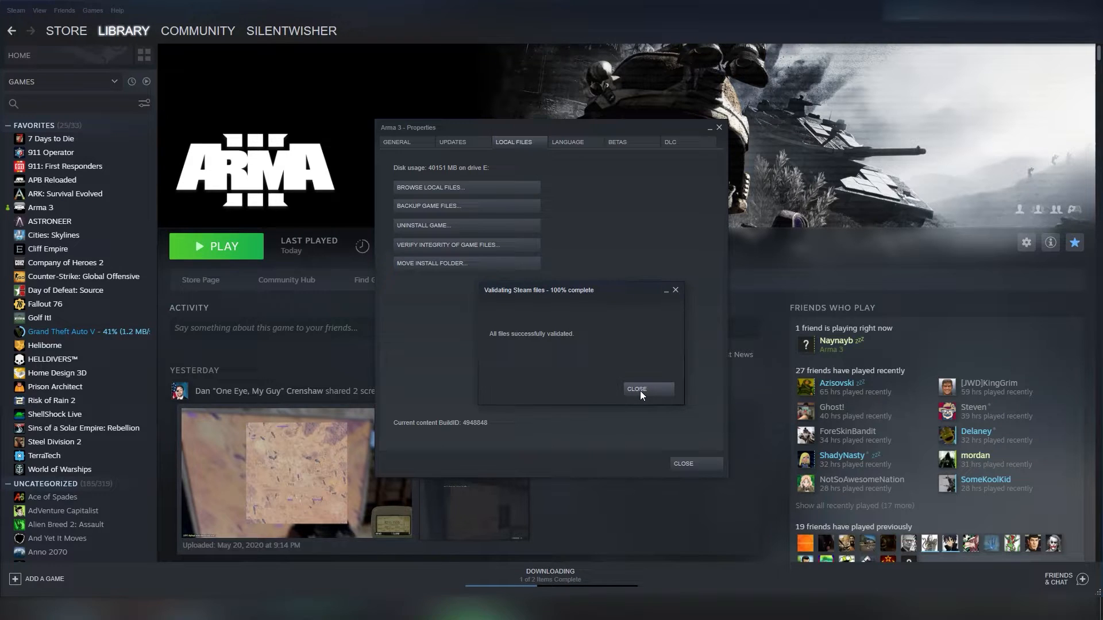
mouse_move(574, 301)
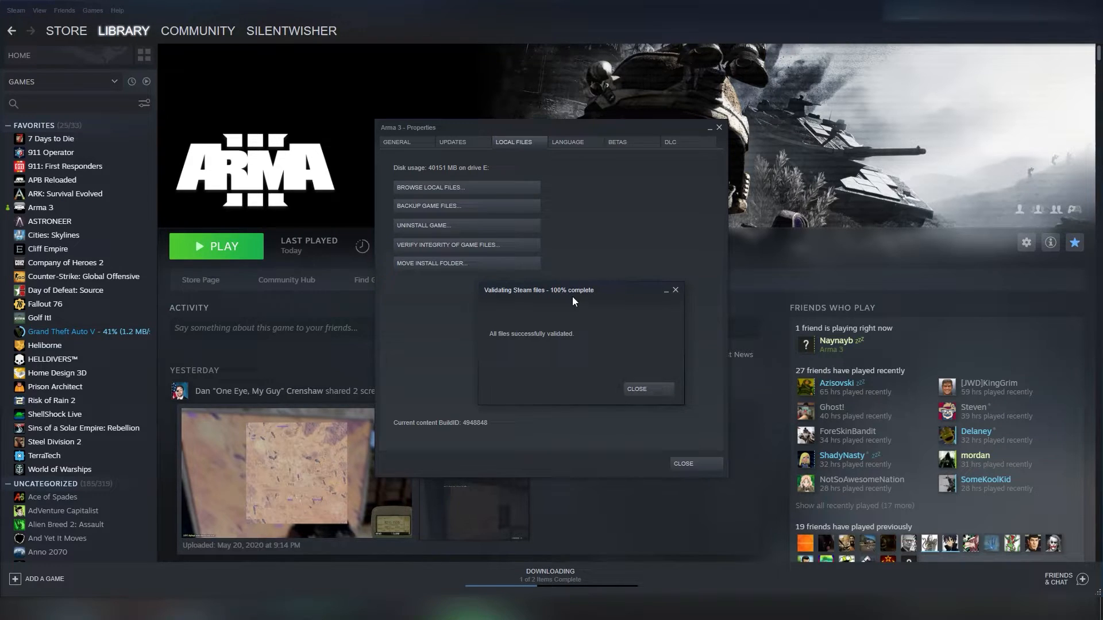
click(636, 388)
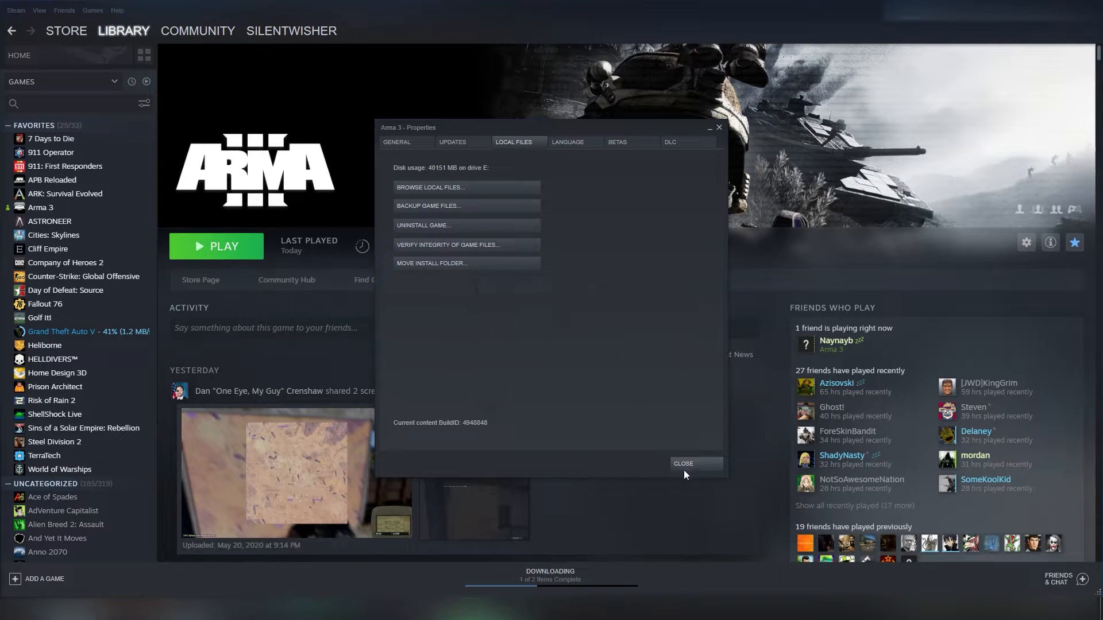
click(682, 463)
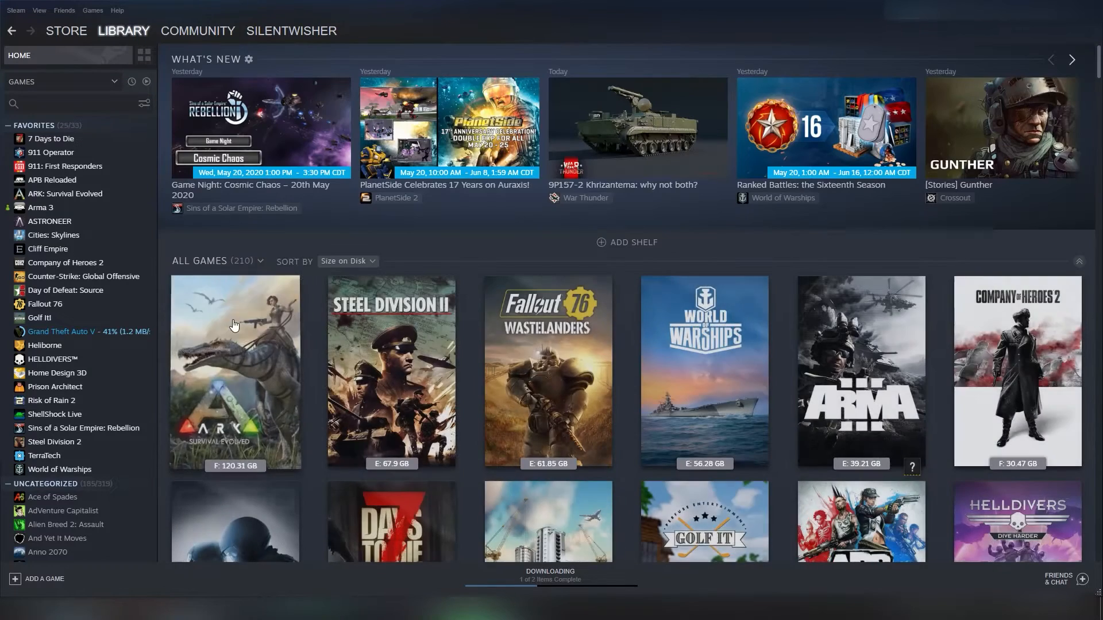
Step: Relaunch Arma 3 from its Steam page and bring up the launcher's Parameters section
click(41, 206)
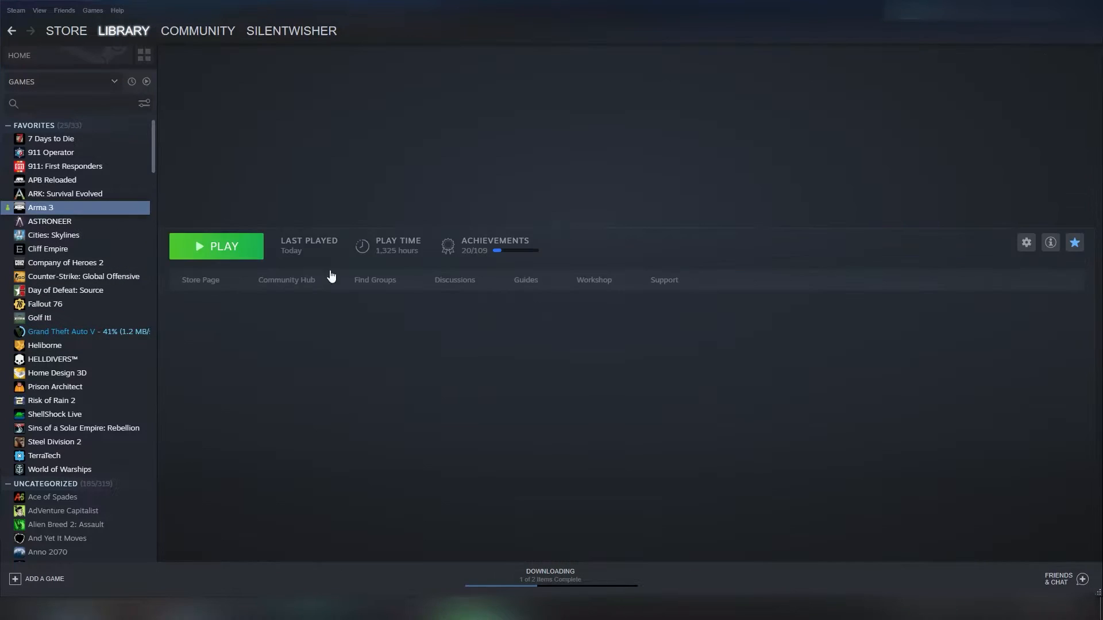
click(223, 246)
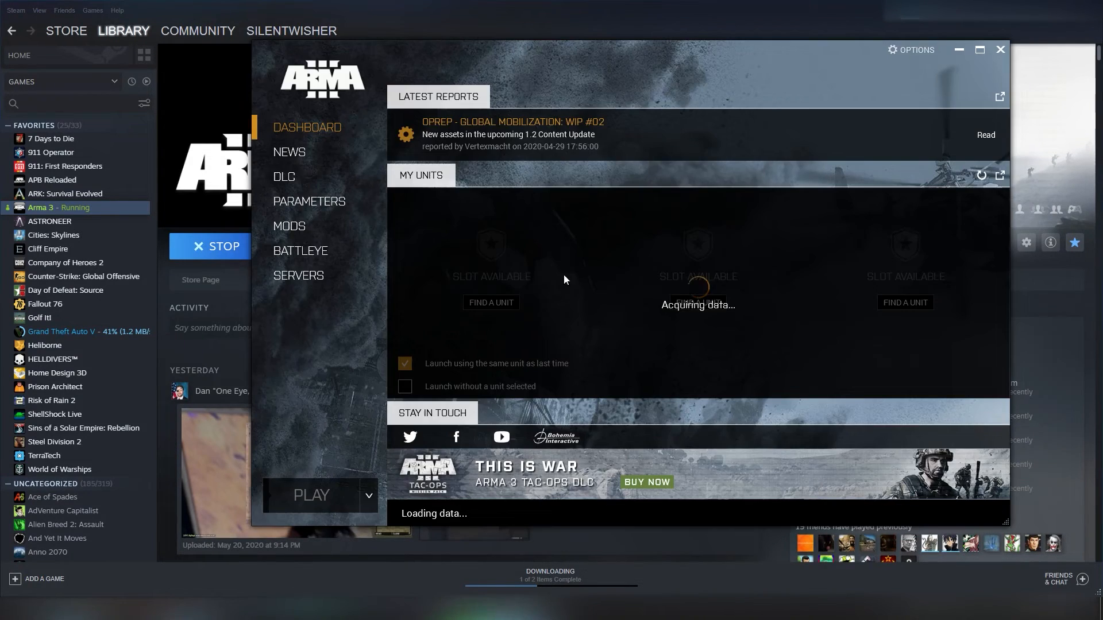
click(309, 201)
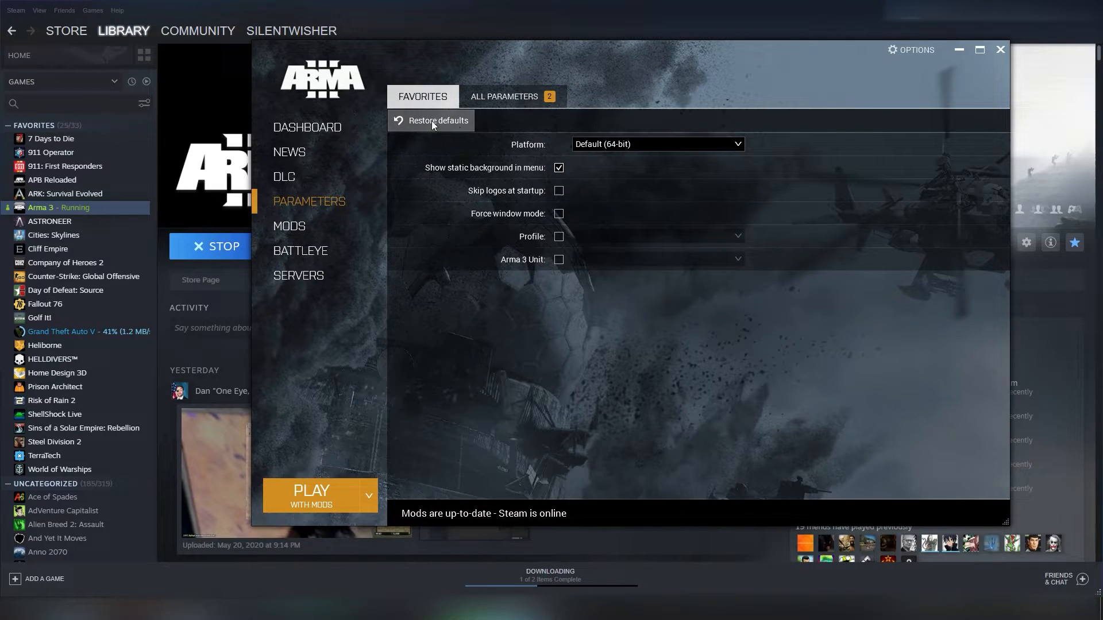
mouse_move(434, 132)
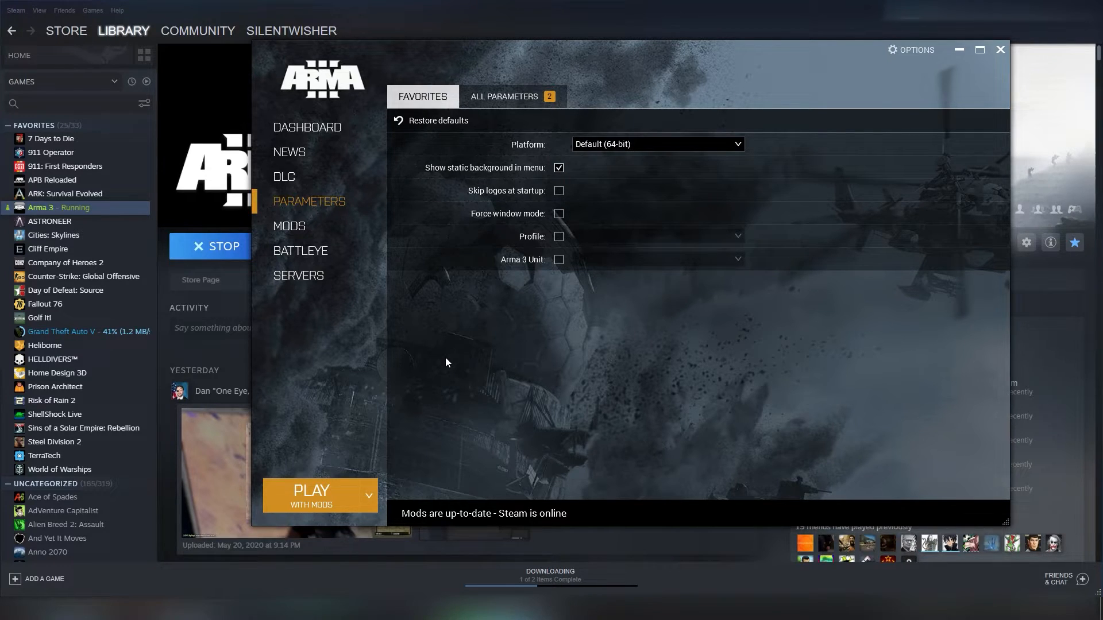
mouse_move(441, 351)
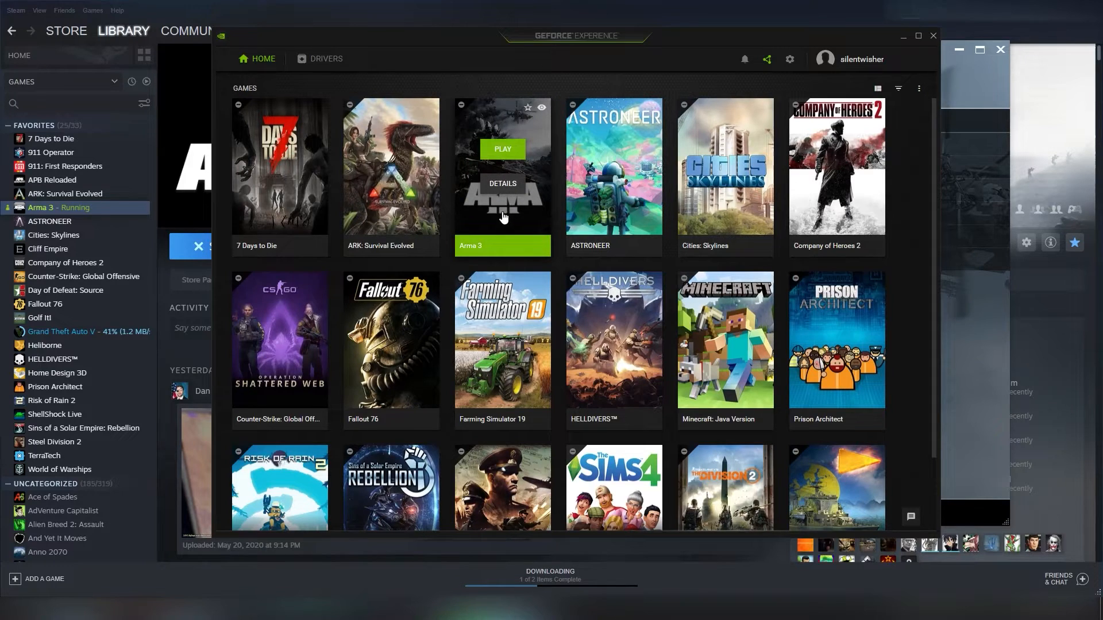
click(502, 184)
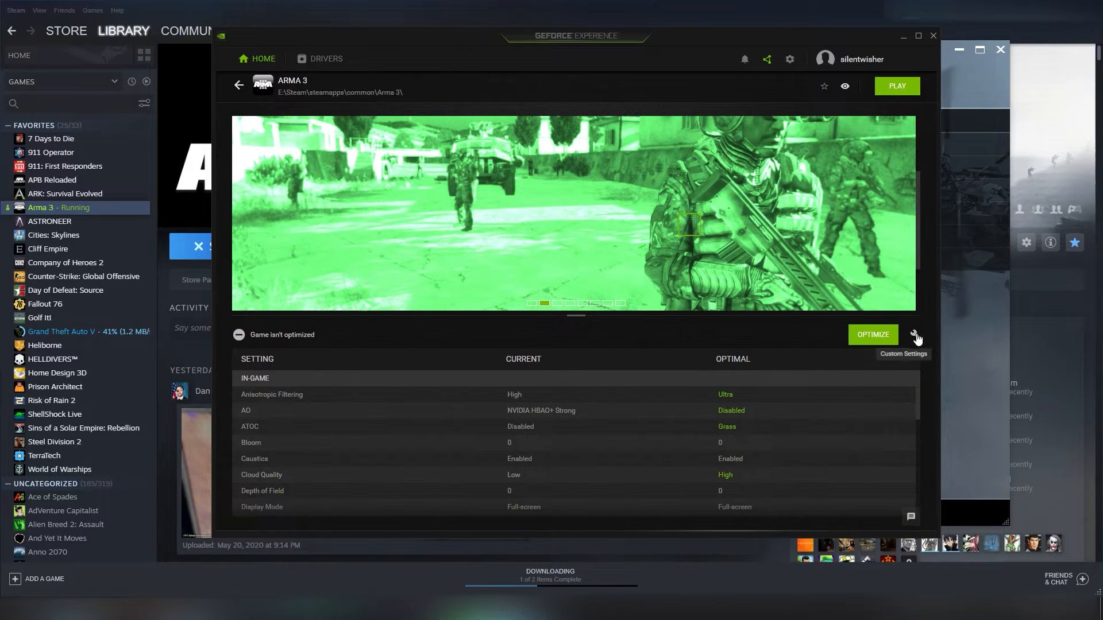
click(916, 338)
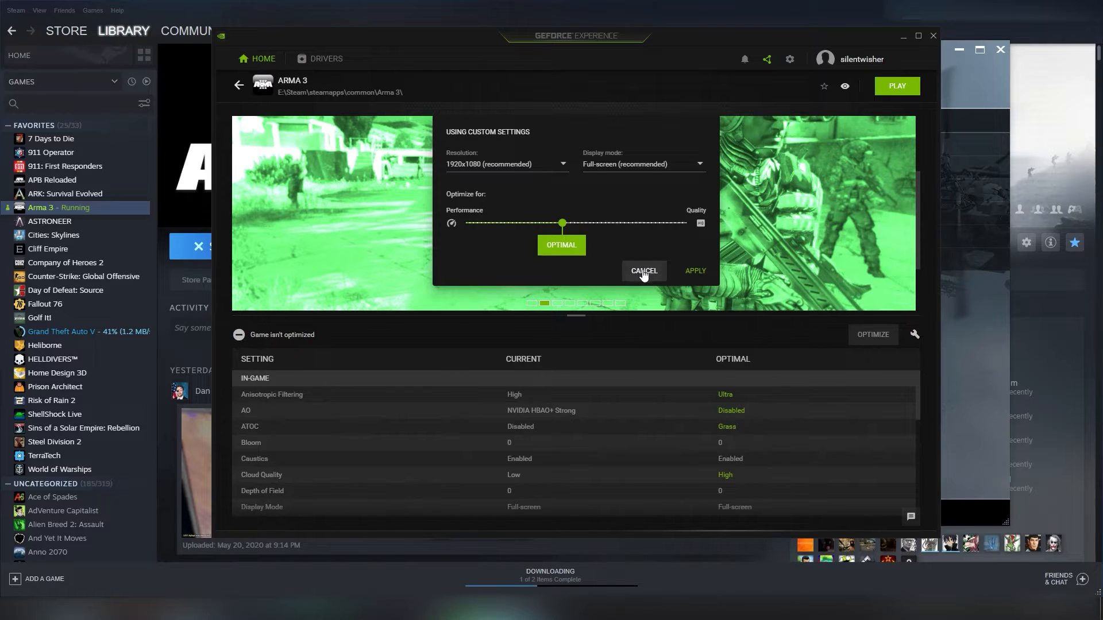
click(643, 271)
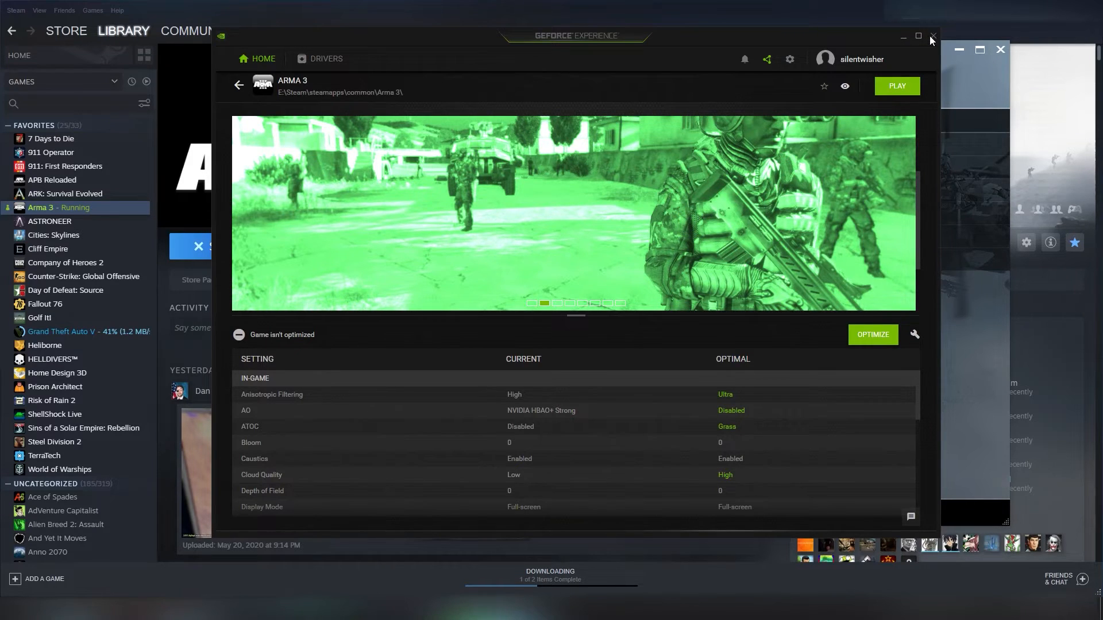
click(933, 35)
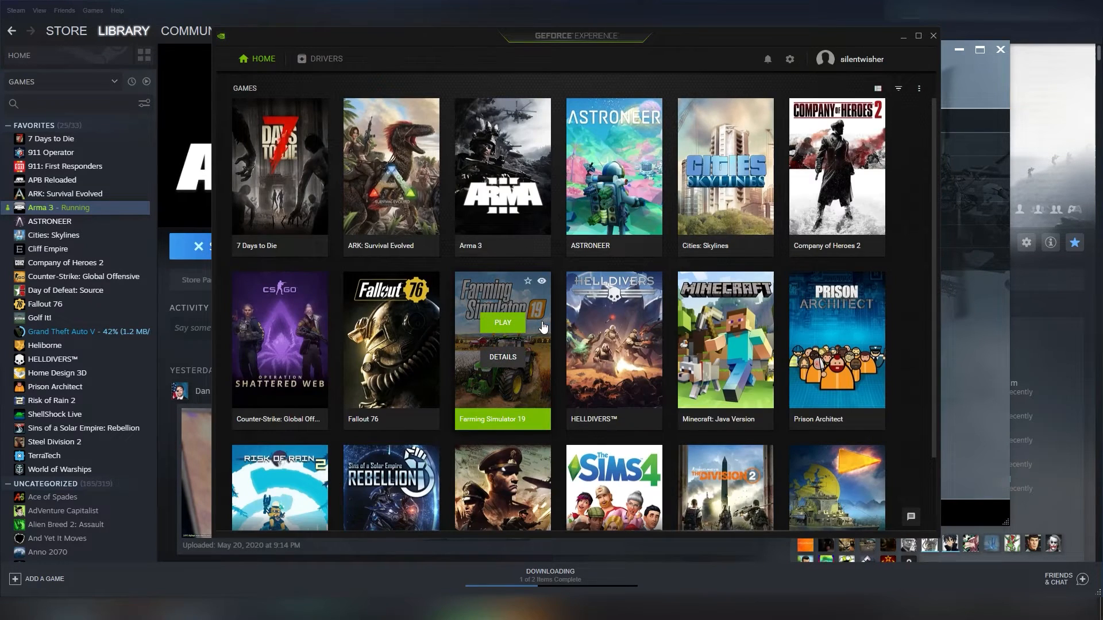
Step: Check the GeForce drivers page, which offers Game Ready Driver 445.87 (04/15/2020)
click(325, 58)
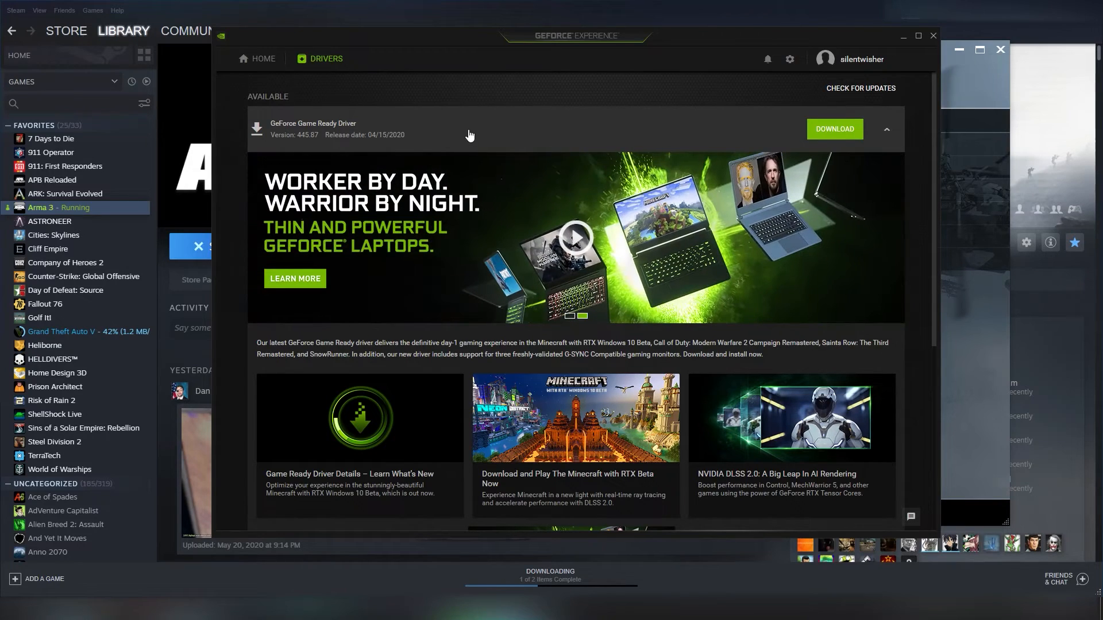
mouse_move(470, 104)
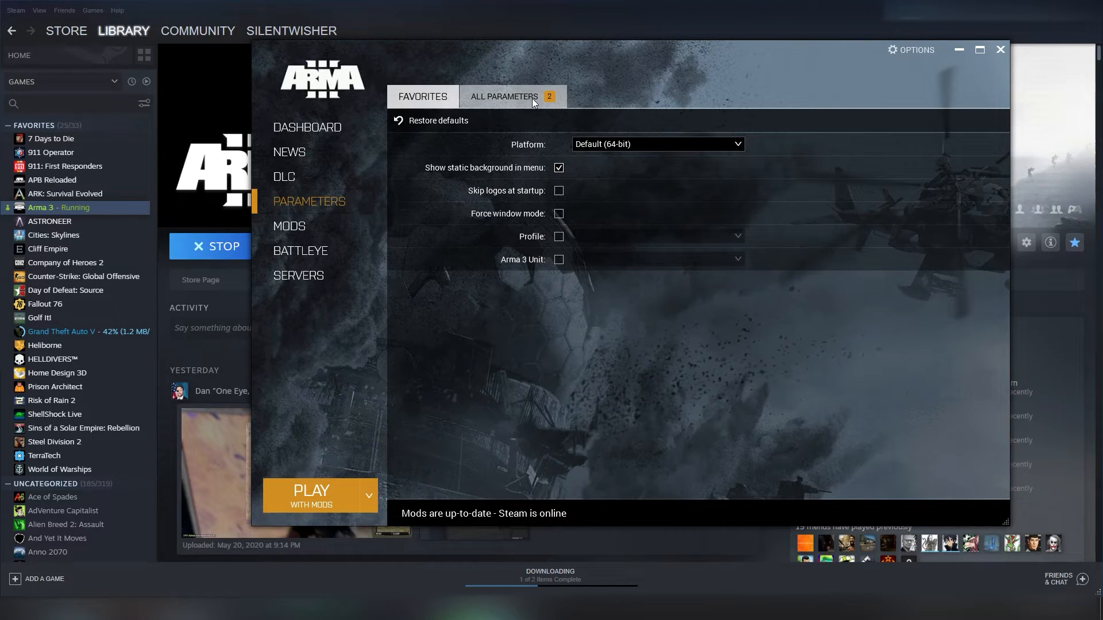
Step: Close the Arma 3 Launcher and stop the running Arma 3 game in Steam
click(422, 97)
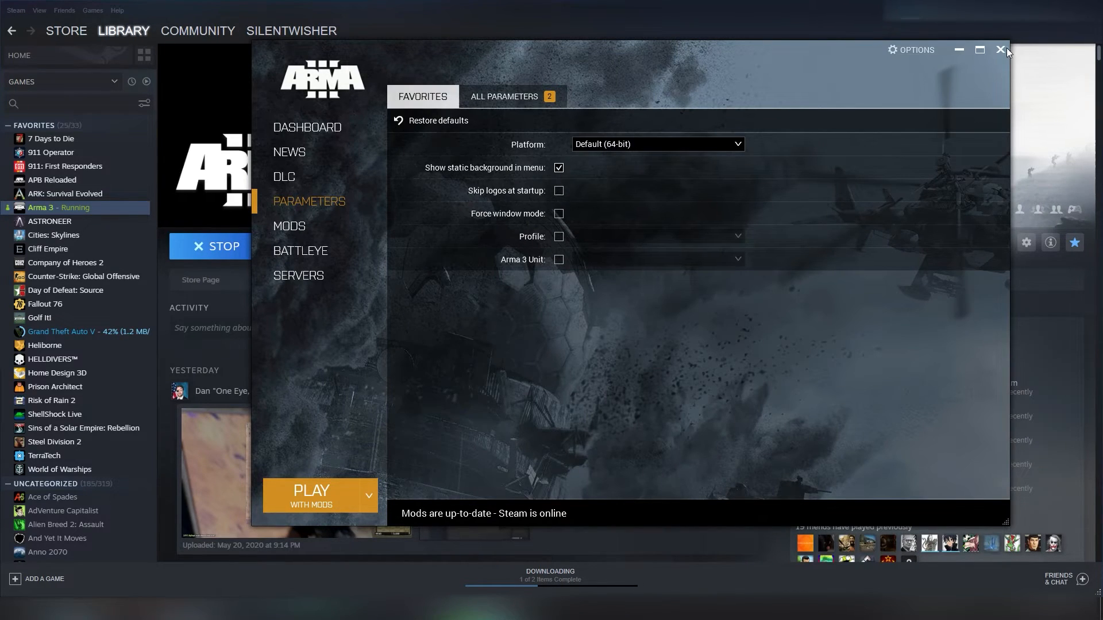
click(1002, 50)
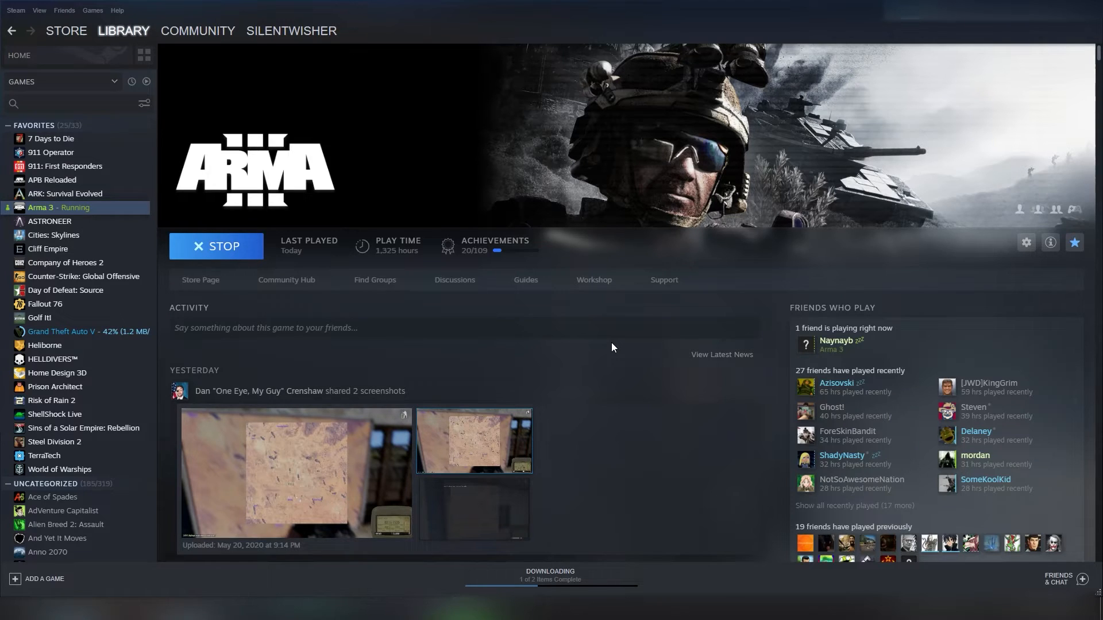
click(216, 247)
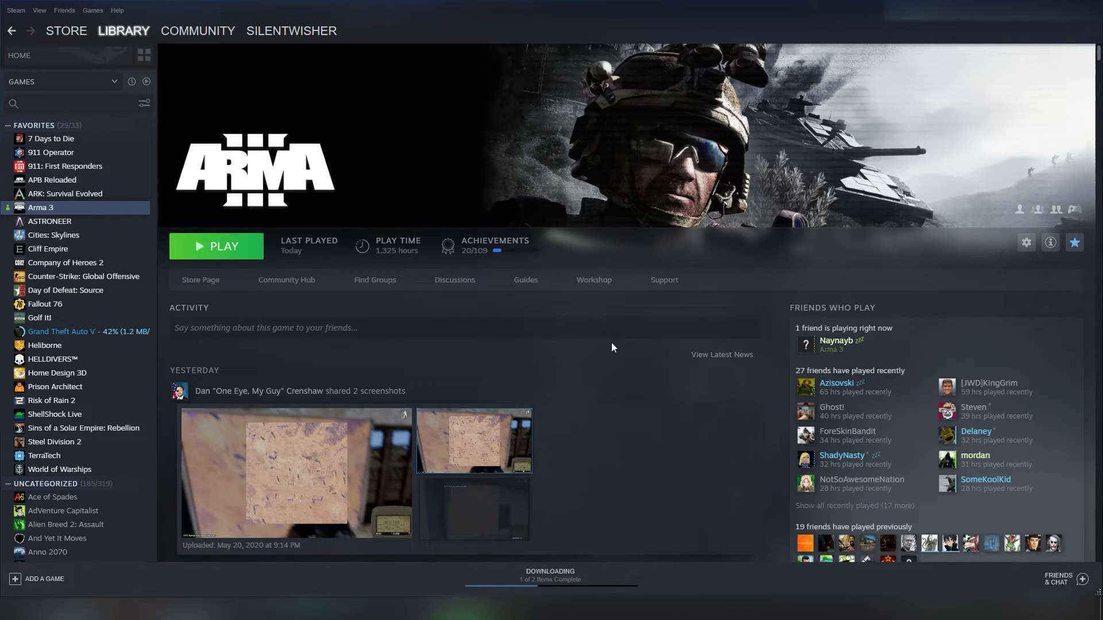